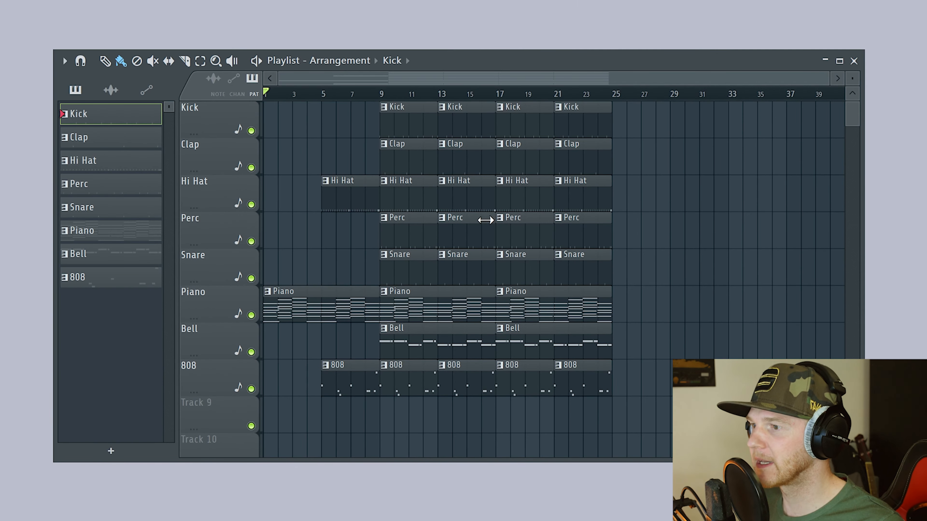
pyautogui.moveTo(506, 213)
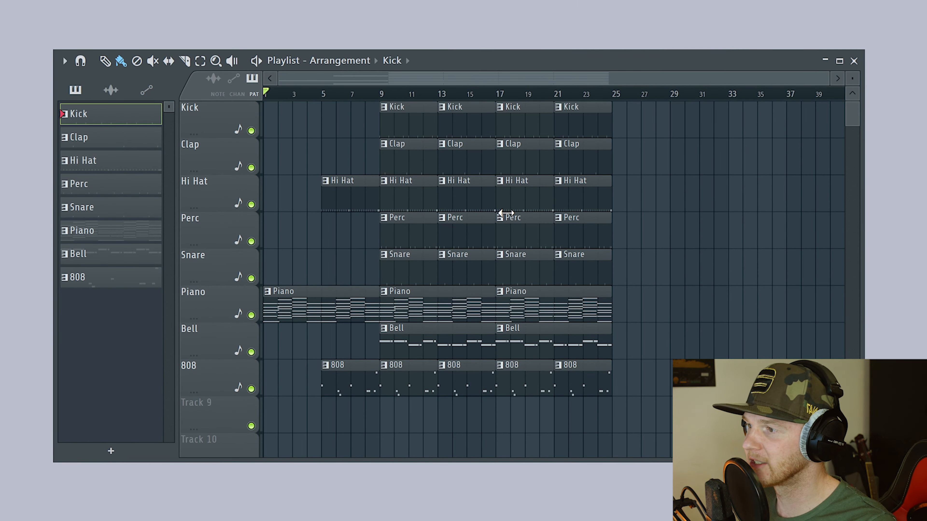
pyautogui.moveTo(331, 213)
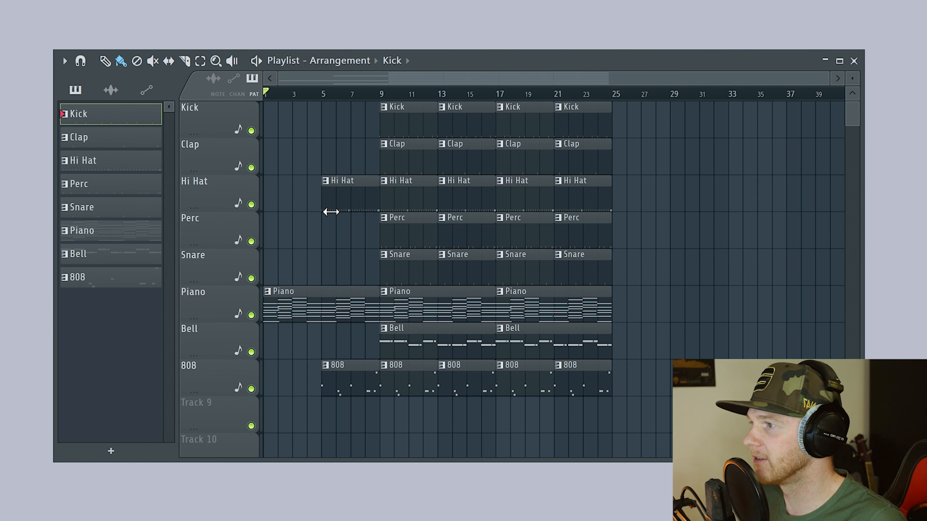
pyautogui.moveTo(365, 201)
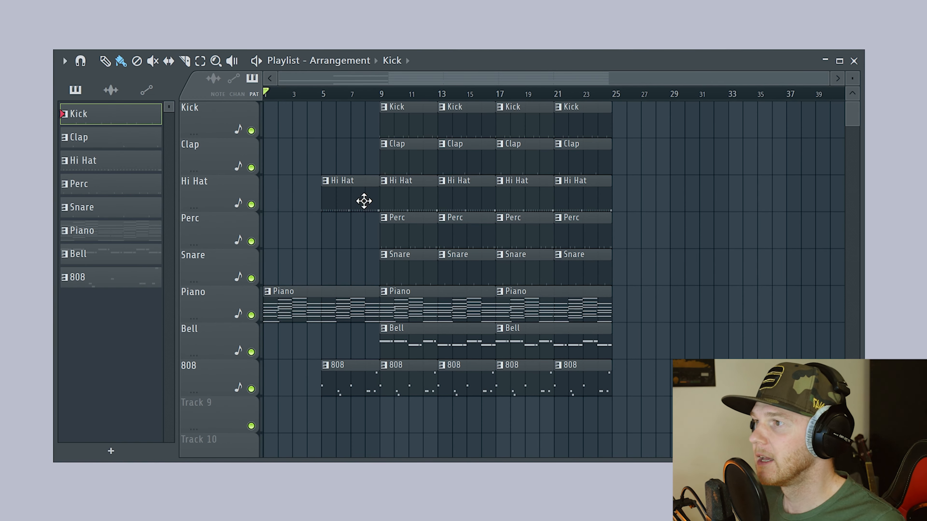
pyautogui.moveTo(585, 256)
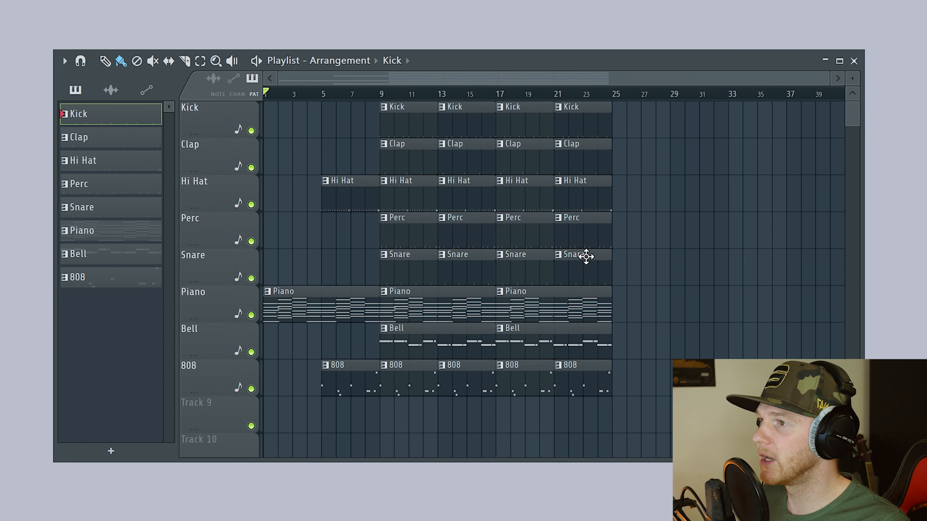
pyautogui.moveTo(273, 143)
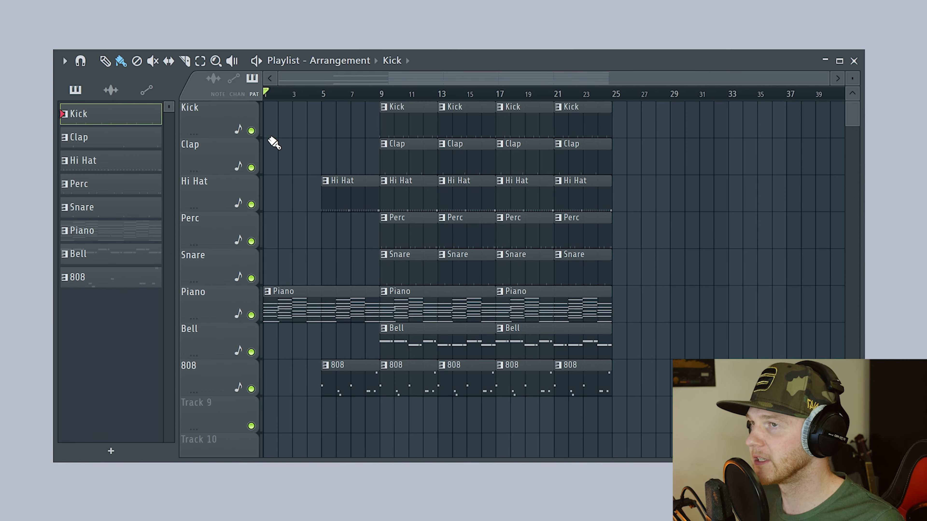
pyautogui.moveTo(604, 203)
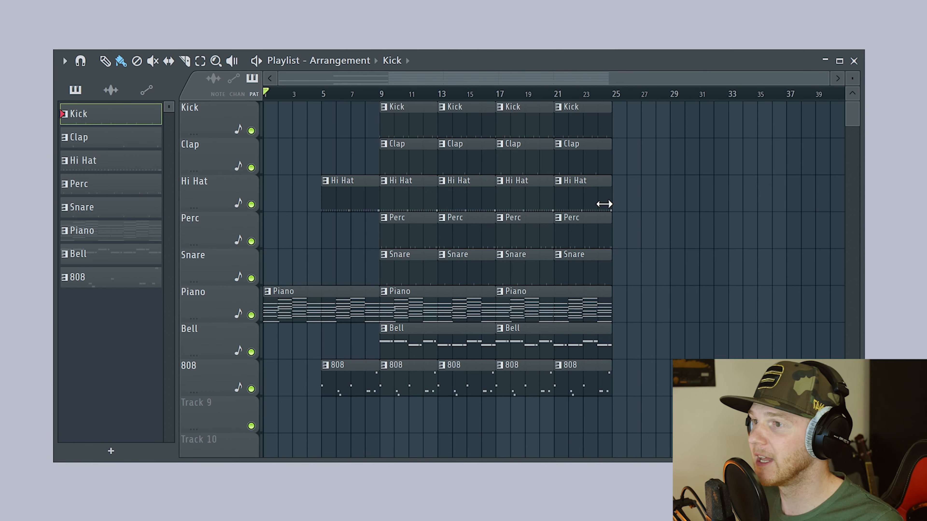
pyautogui.moveTo(622, 249)
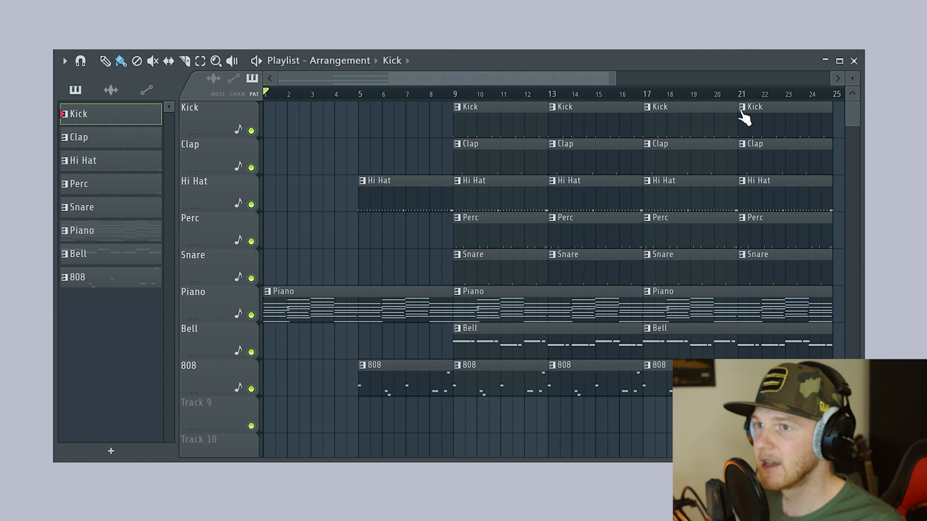
pyautogui.moveTo(837, 103)
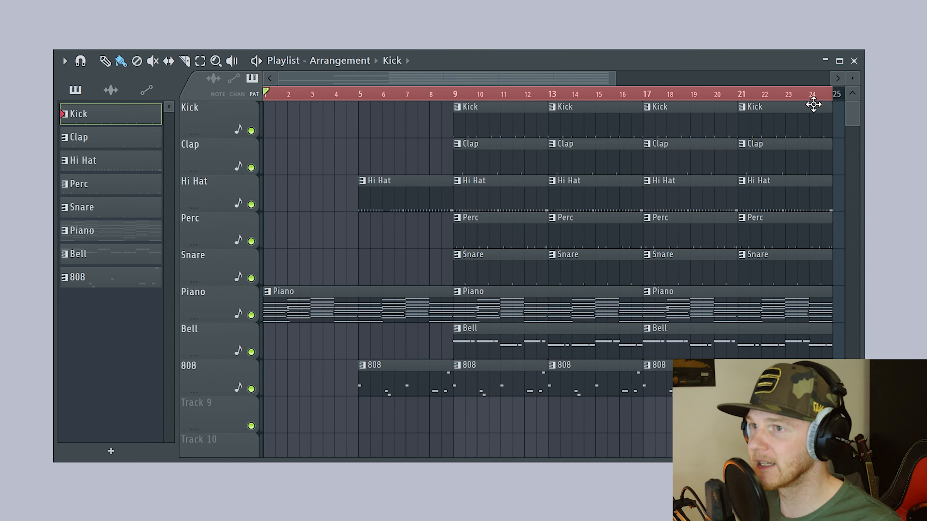
pyautogui.moveTo(507, 191)
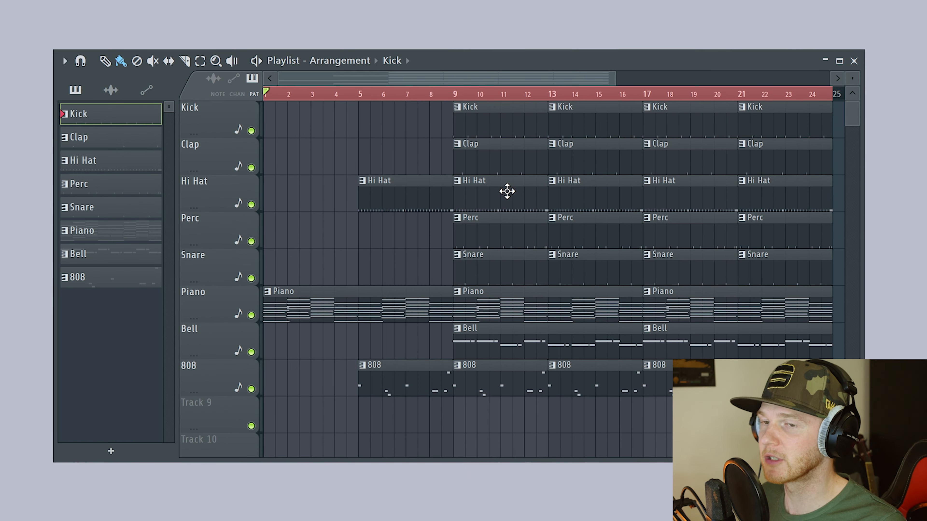
pyautogui.moveTo(488, 201)
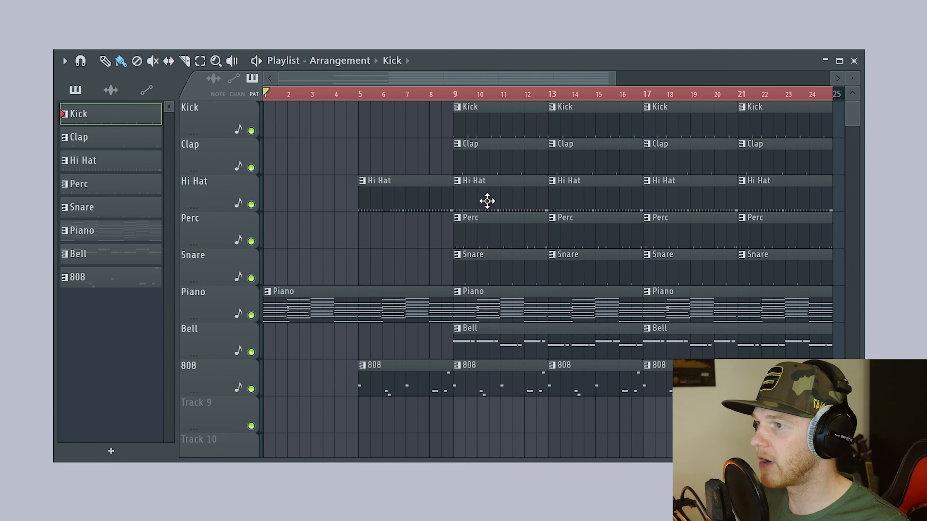
pyautogui.moveTo(352, 297)
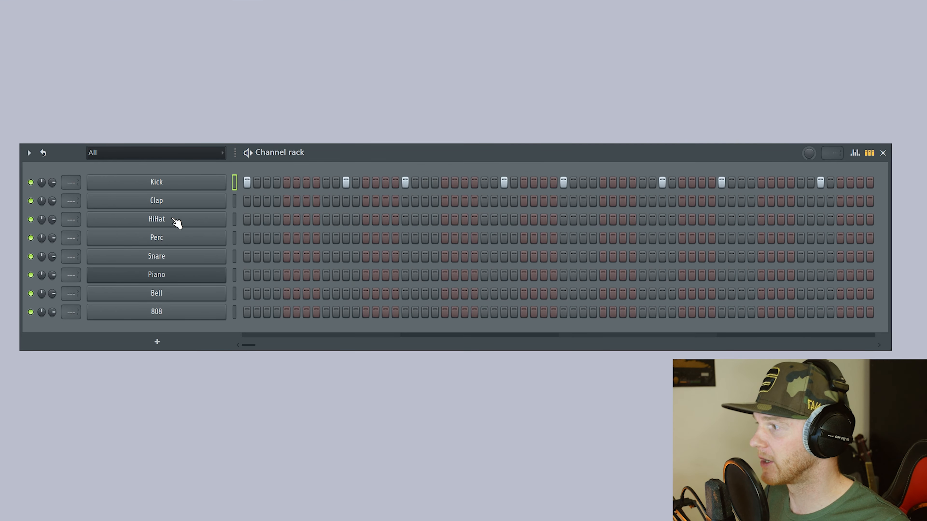
pyautogui.moveTo(158, 238)
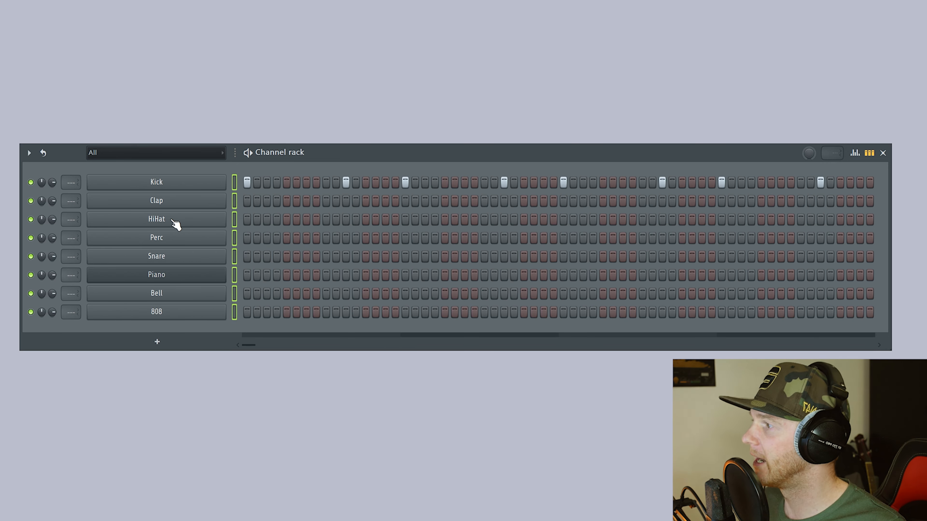
pyautogui.moveTo(167, 206)
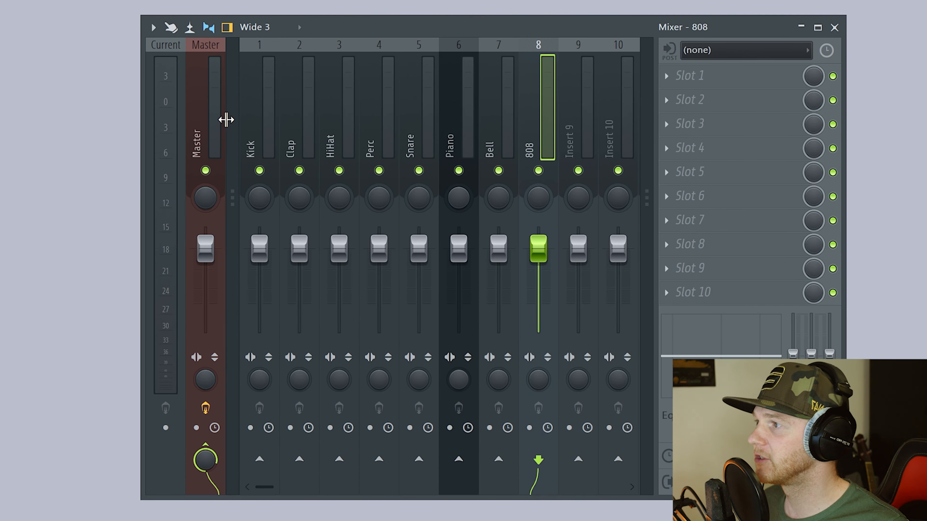
pyautogui.moveTo(562, 134)
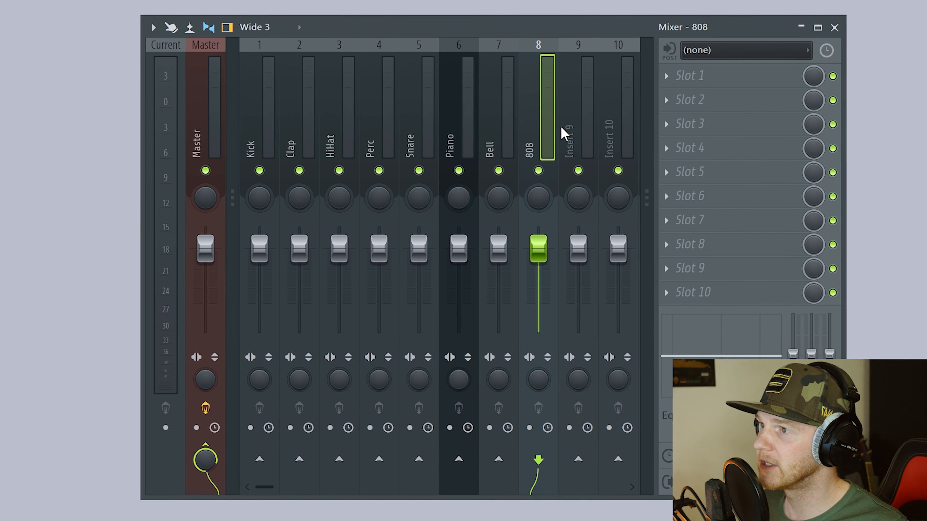
pyautogui.moveTo(497, 142)
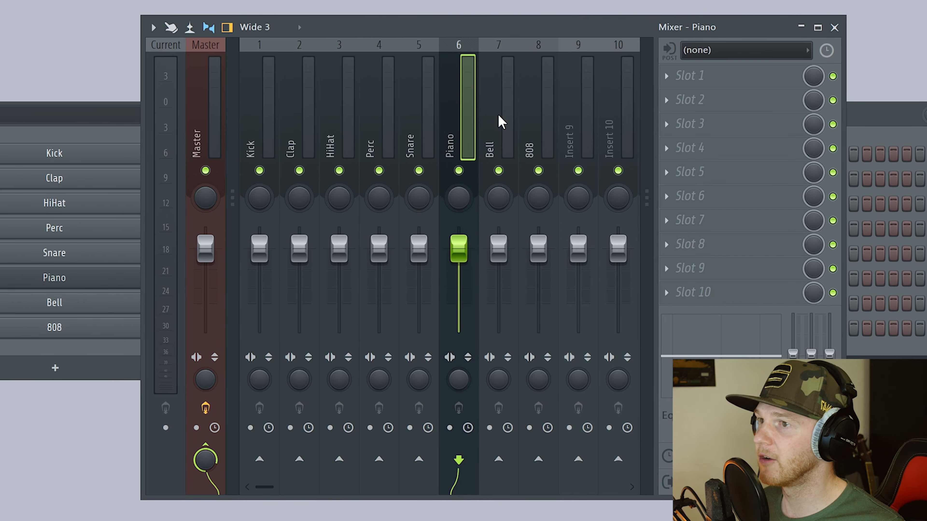
pyautogui.moveTo(564, 183)
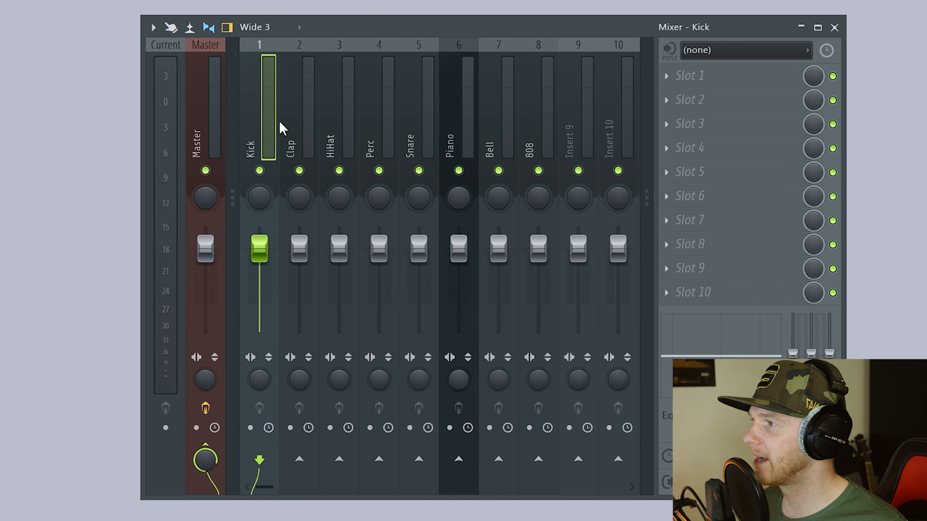
pyautogui.moveTo(470, 130)
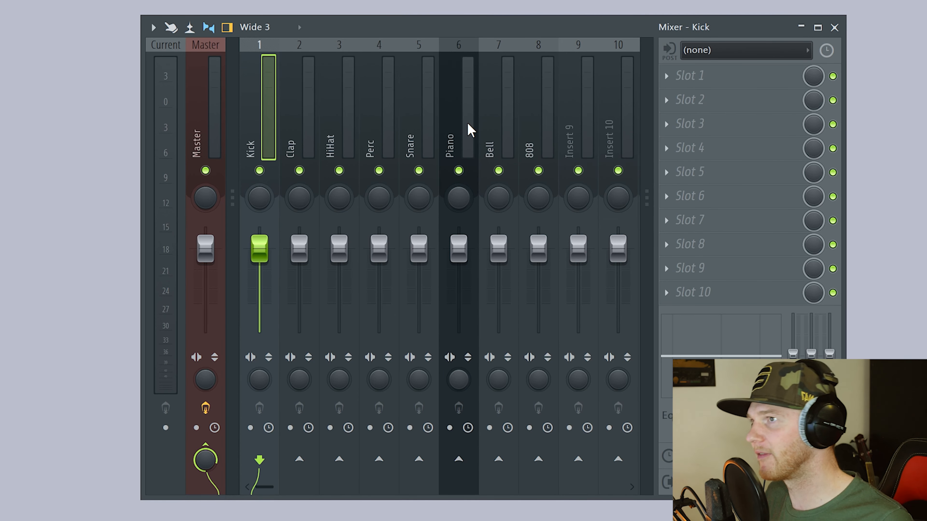
pyautogui.moveTo(540, 21)
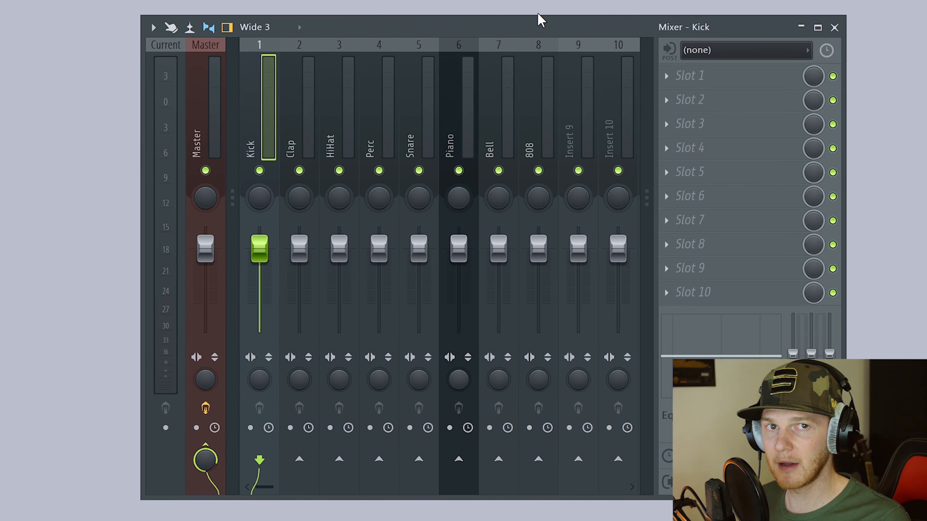
pyautogui.moveTo(566, 11)
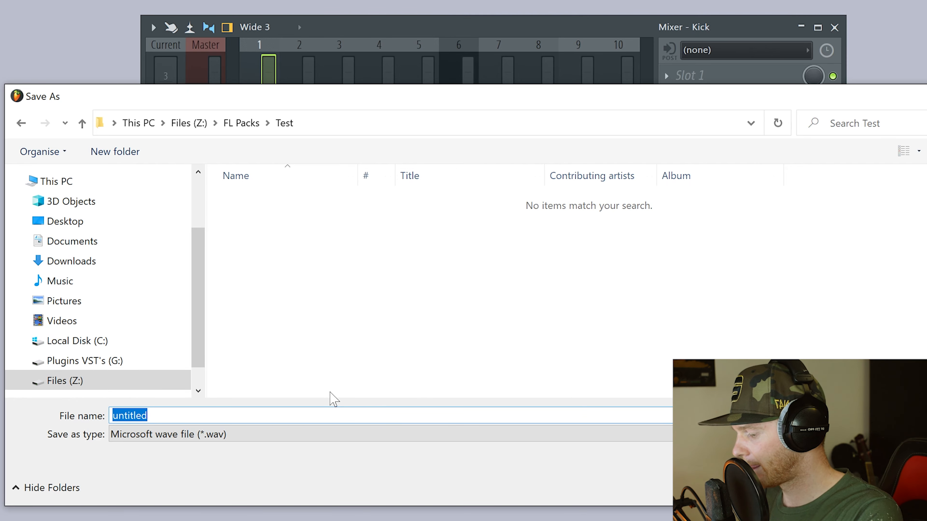
# Name the exported WAV 'Test Track' in the Test folder.
pyautogui.write('Test Tra')
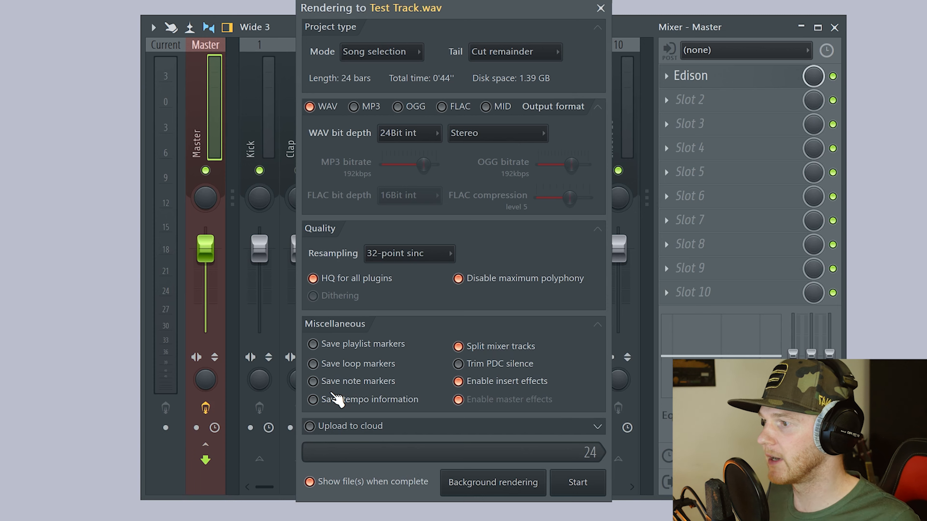
# Enable Split mixer tracks so each mixer track renders to its own file.
pyautogui.click(458, 347)
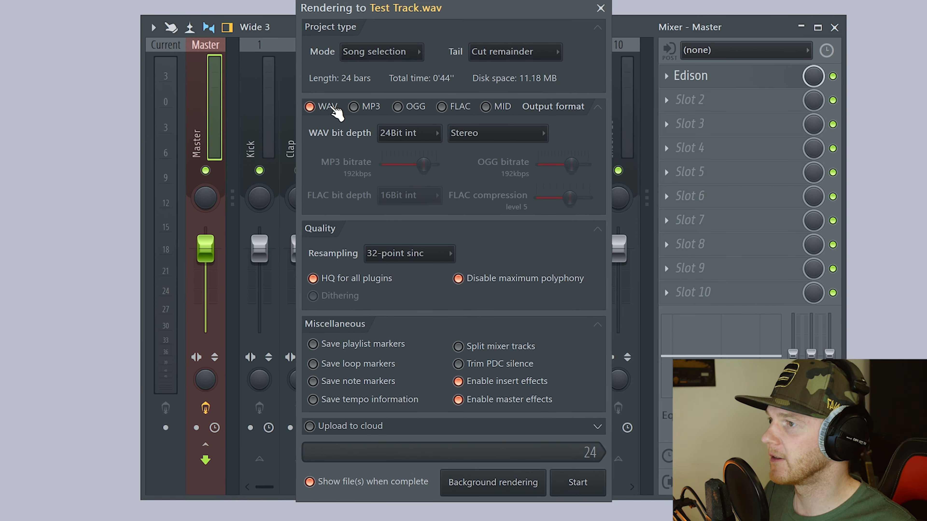
pyautogui.moveTo(424, 137)
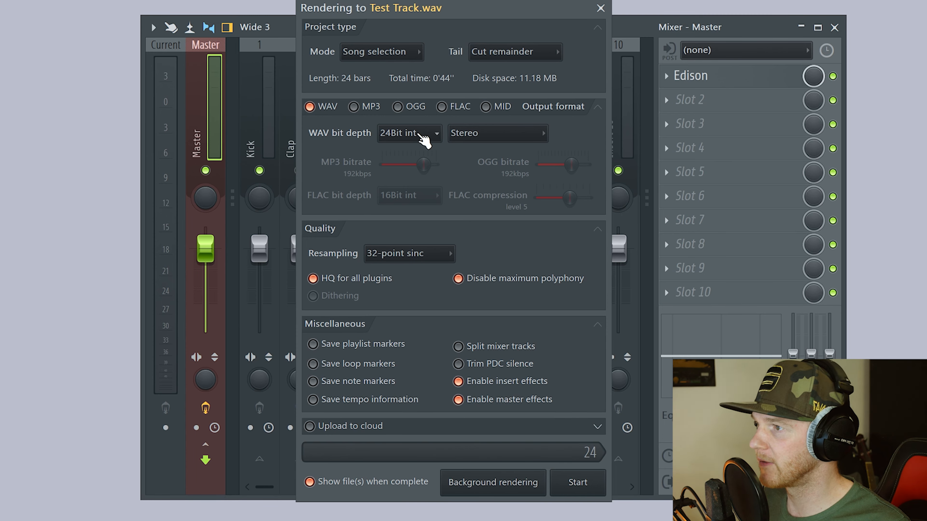
pyautogui.moveTo(378, 269)
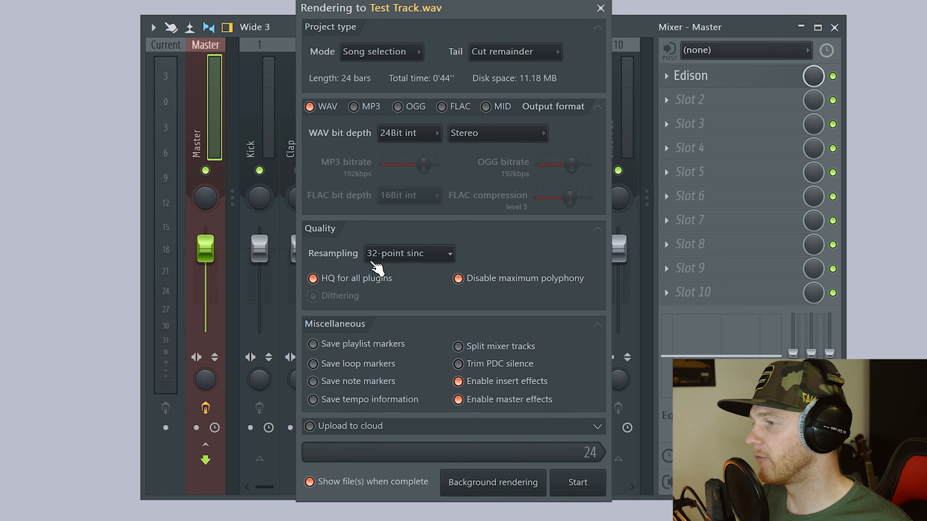
pyautogui.moveTo(417, 258)
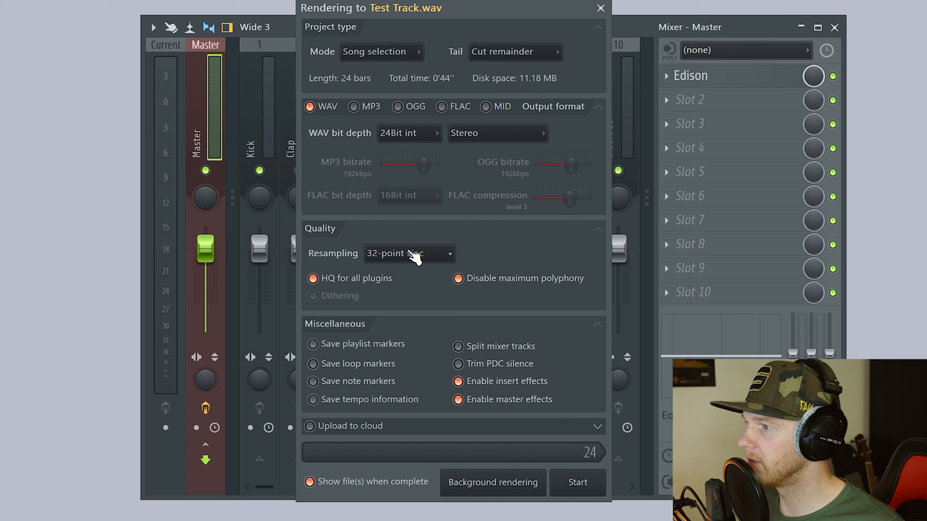
pyautogui.click(407, 253)
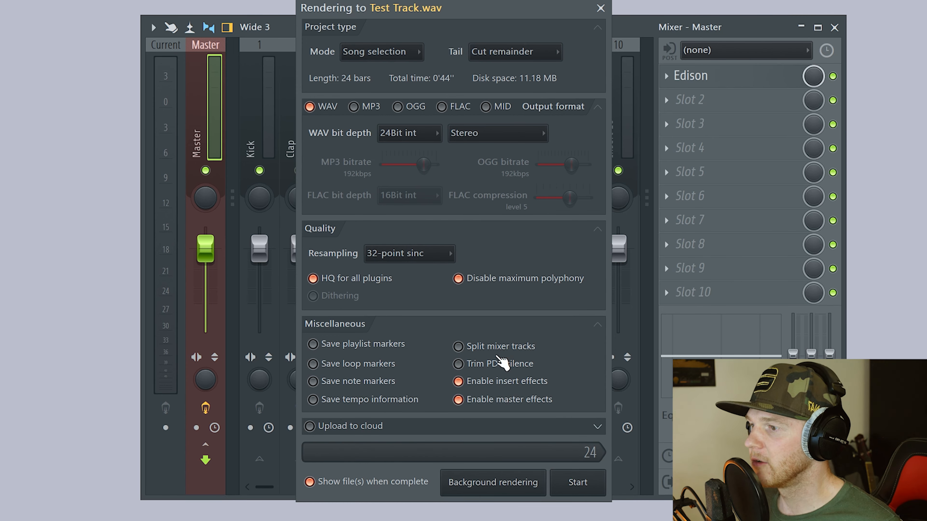
pyautogui.click(458, 347)
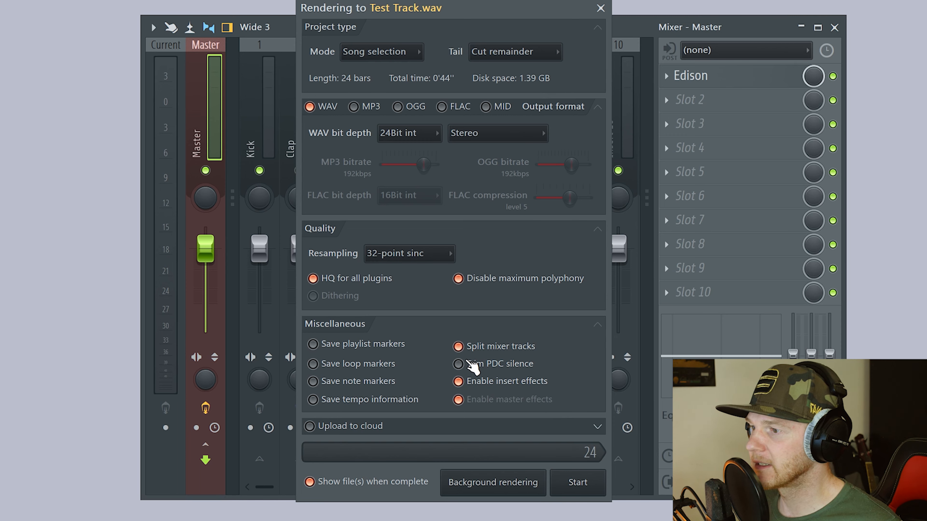
pyautogui.click(458, 347)
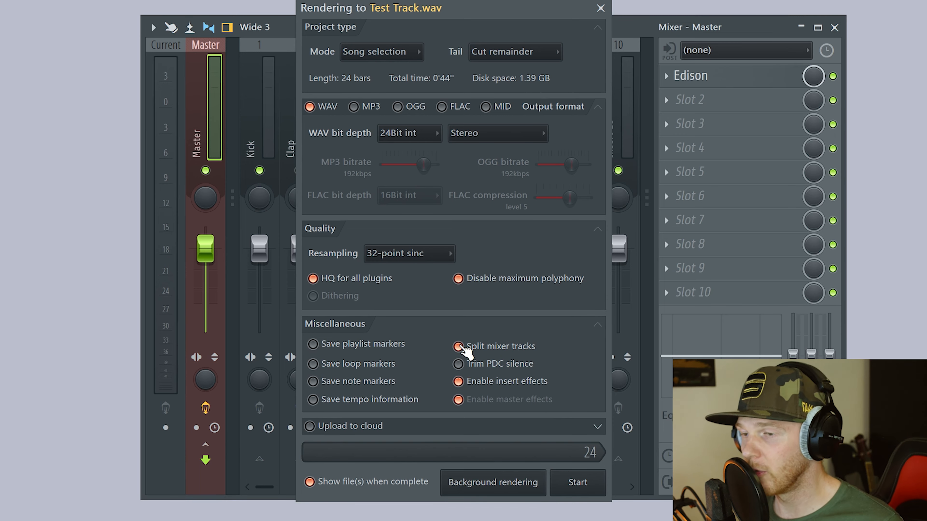
pyautogui.click(458, 347)
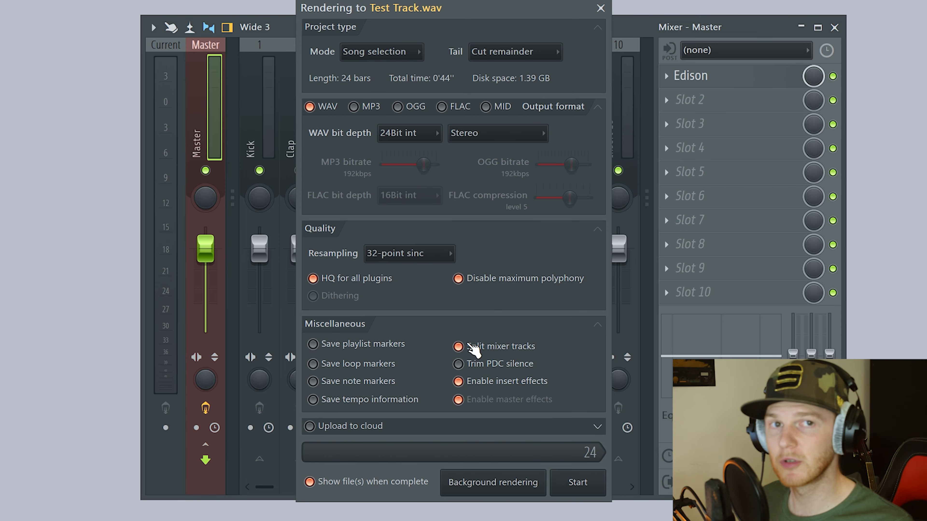
pyautogui.moveTo(432, 325)
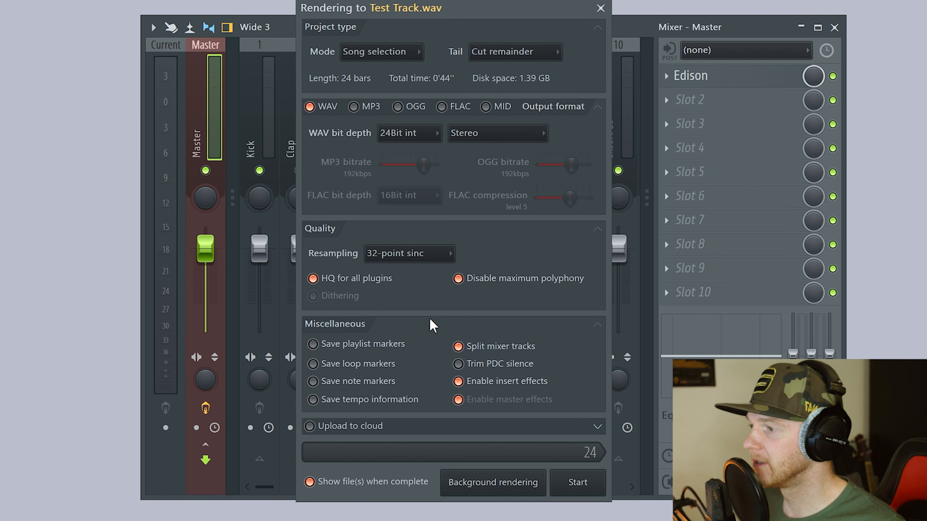
pyautogui.moveTo(577, 483)
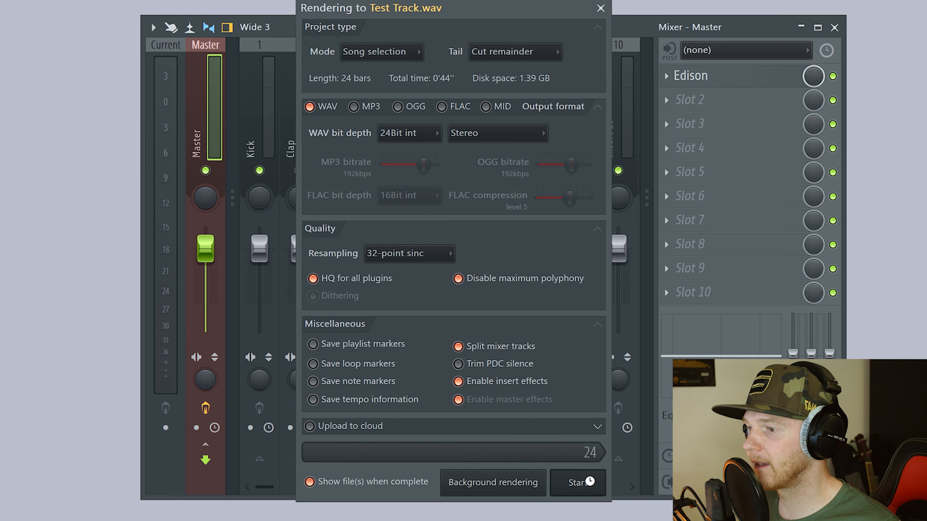
# Start rendering the stems.
pyautogui.click(574, 482)
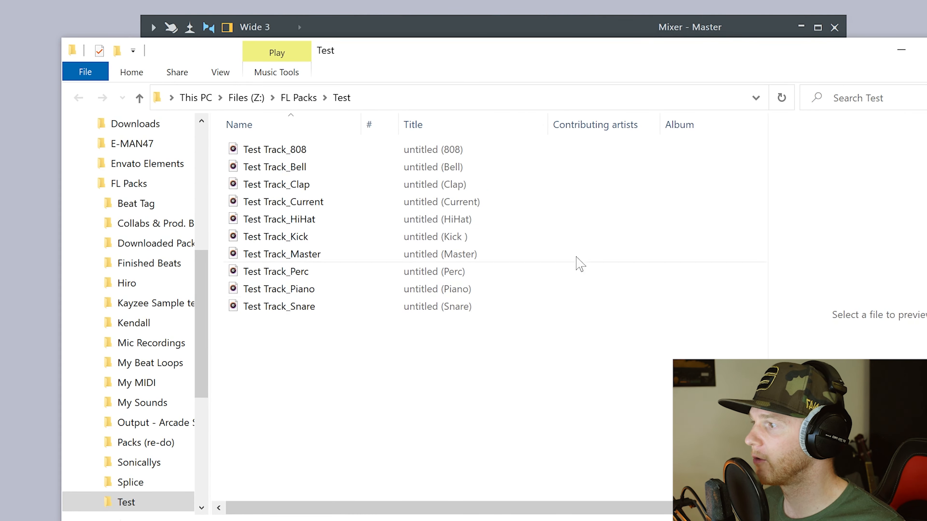
# Review the exported stems, select Test Track_Current, and move the window to reveal the mixer.
pyautogui.click(275, 149)
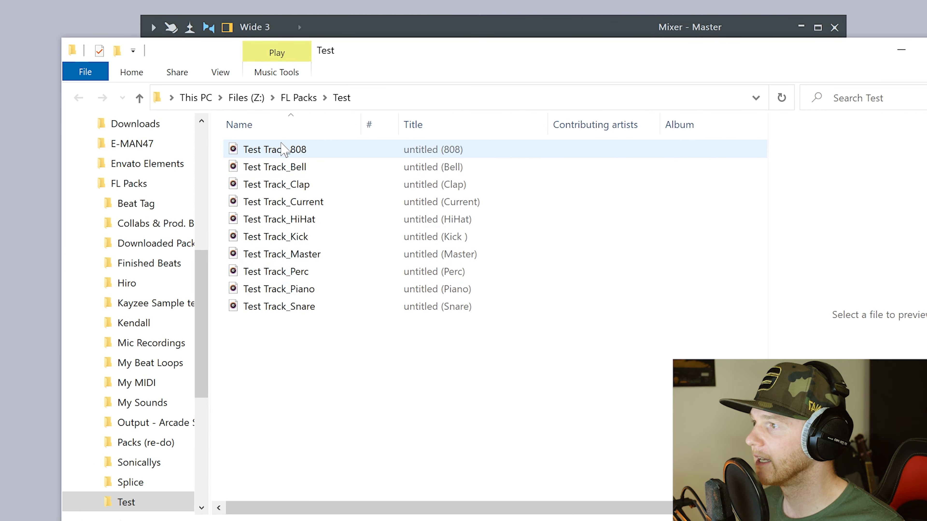
pyautogui.moveTo(287, 156)
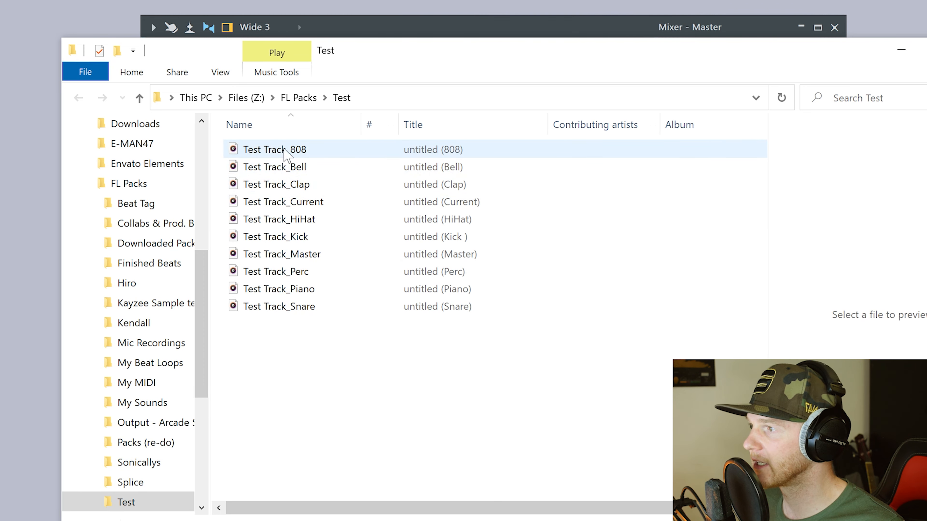
pyautogui.moveTo(317, 187)
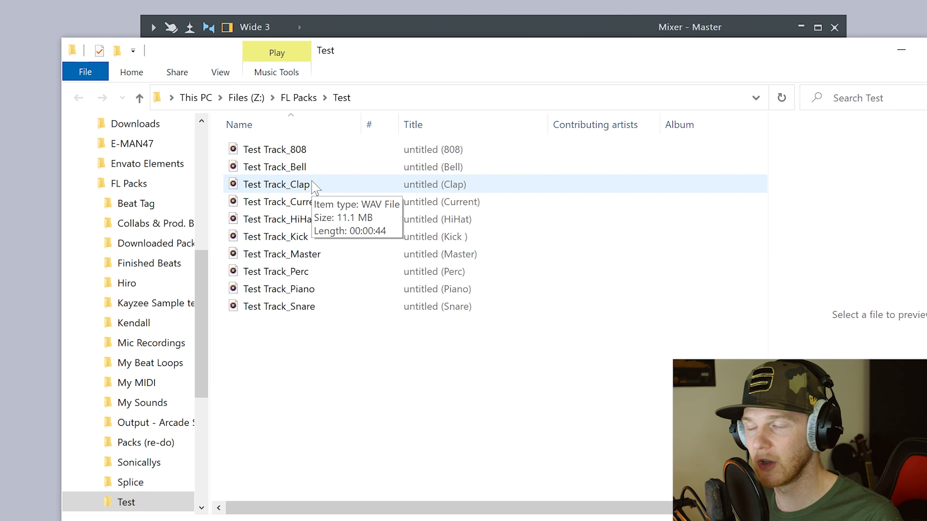
pyautogui.click(281, 253)
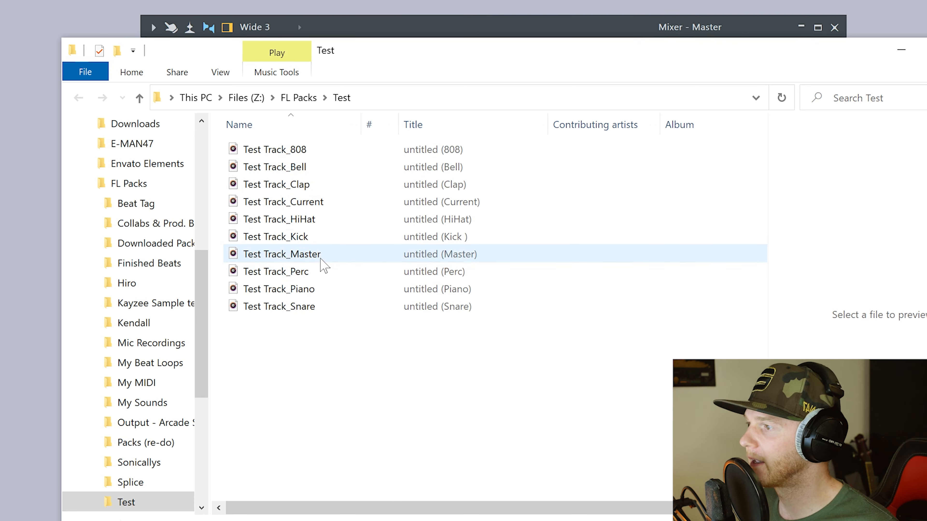
pyautogui.click(282, 202)
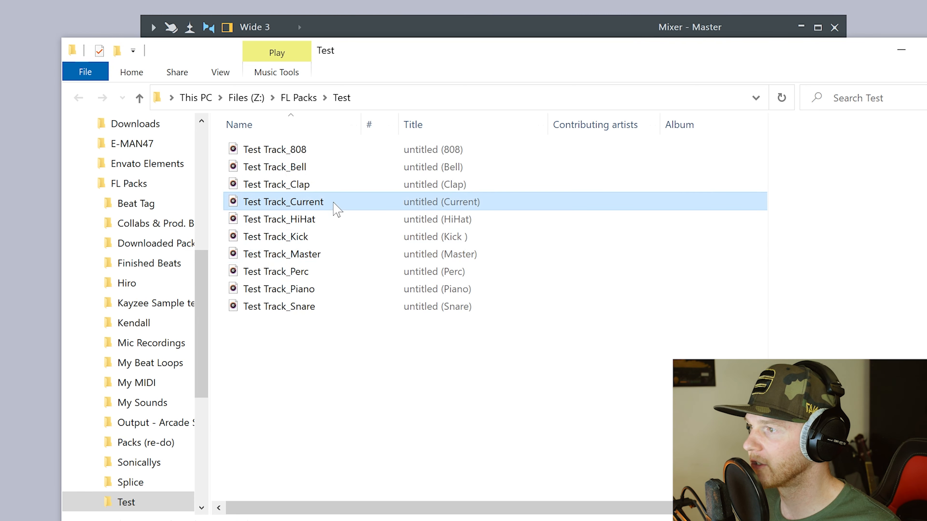
pyautogui.click(690, 27)
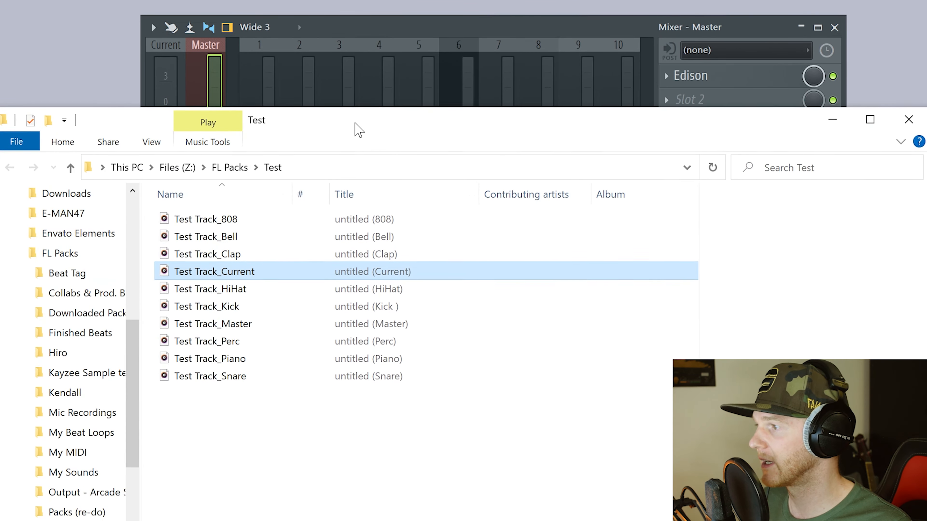
pyautogui.moveTo(278, 279)
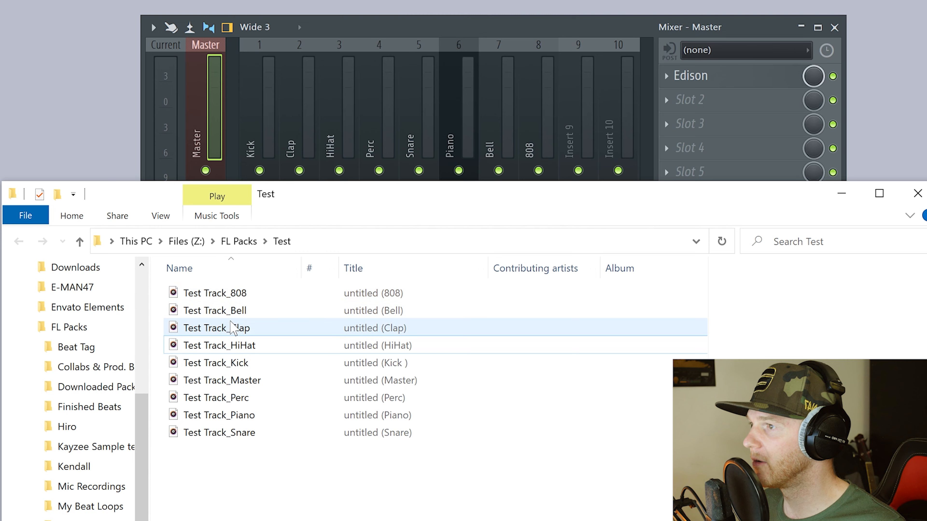
pyautogui.click(223, 380)
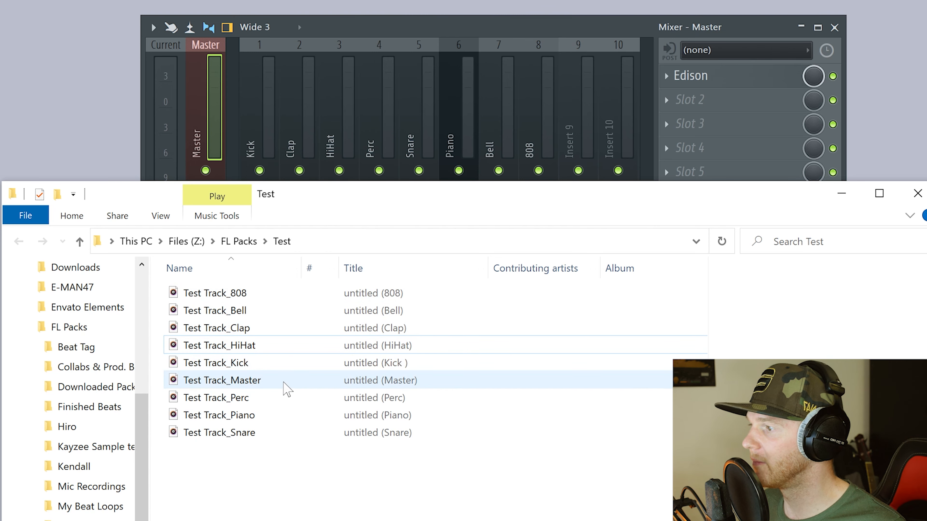
pyautogui.moveTo(800, 201)
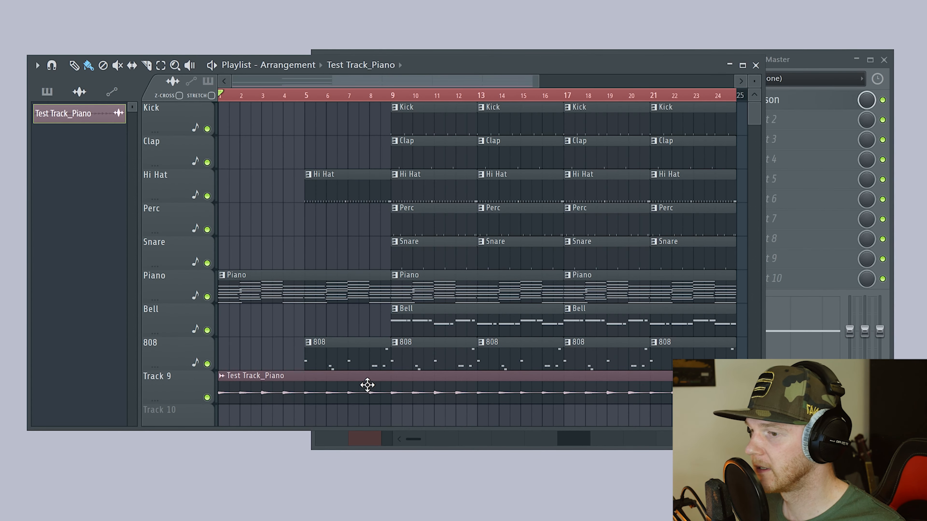
pyautogui.moveTo(287, 384)
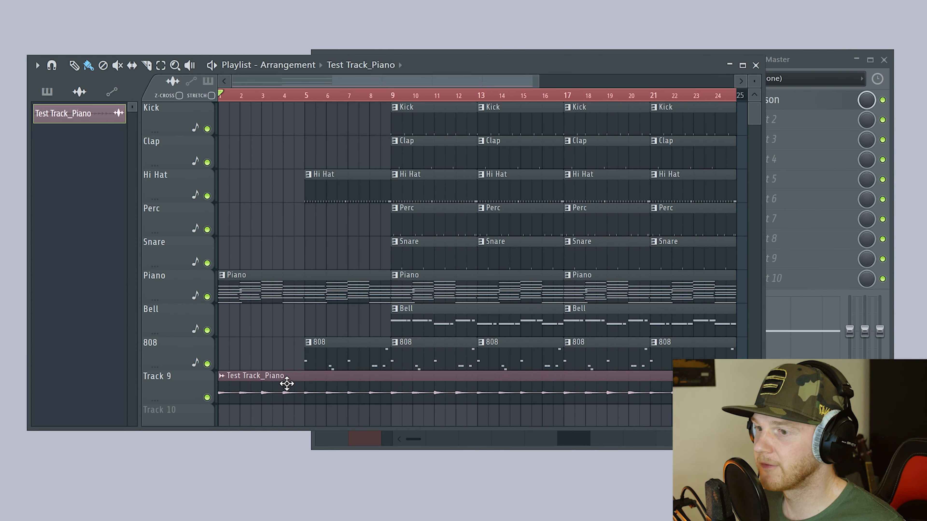